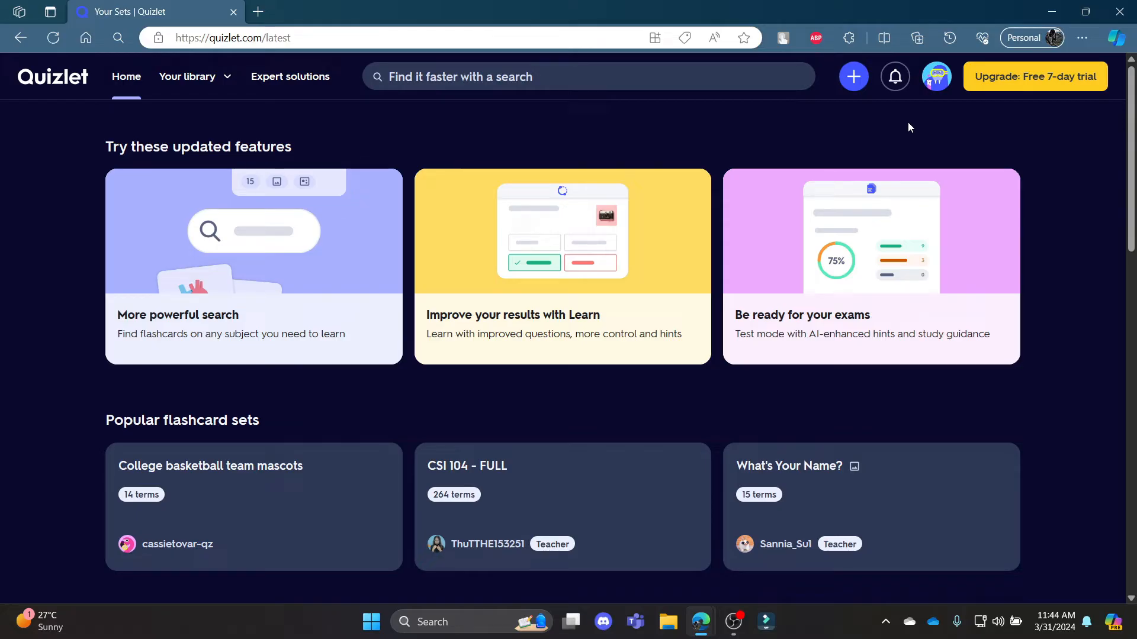
{"action": "mouse_move", "coordinate": [929, 92]}
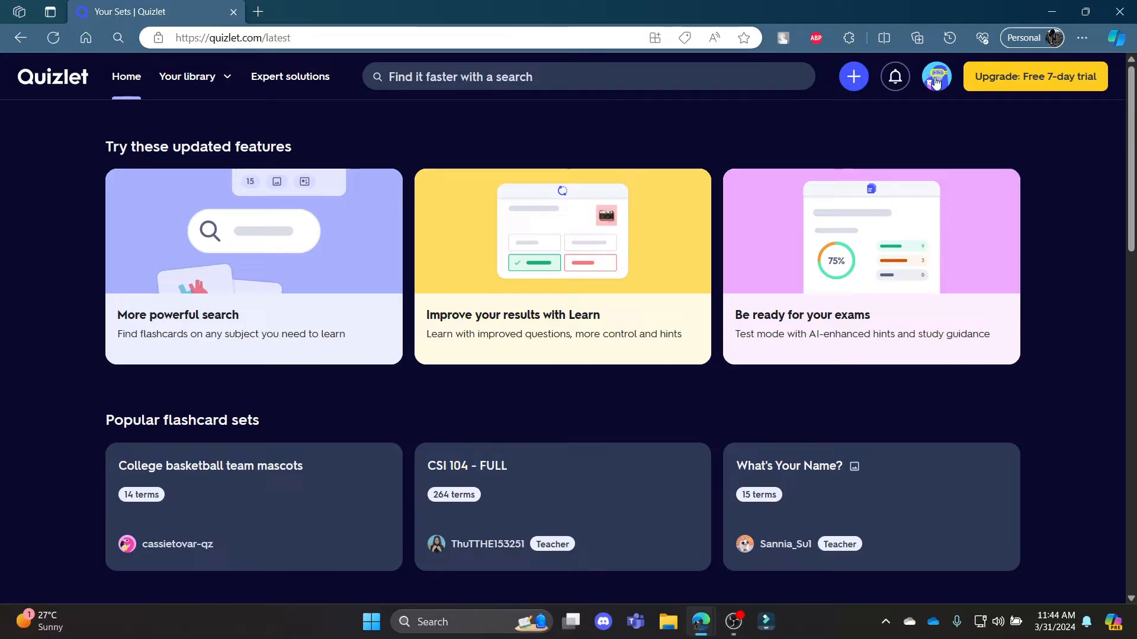
Show the account menu from the profile avatar on the Quizlet home page.
{"action": "left_click", "coordinate": [935, 76]}
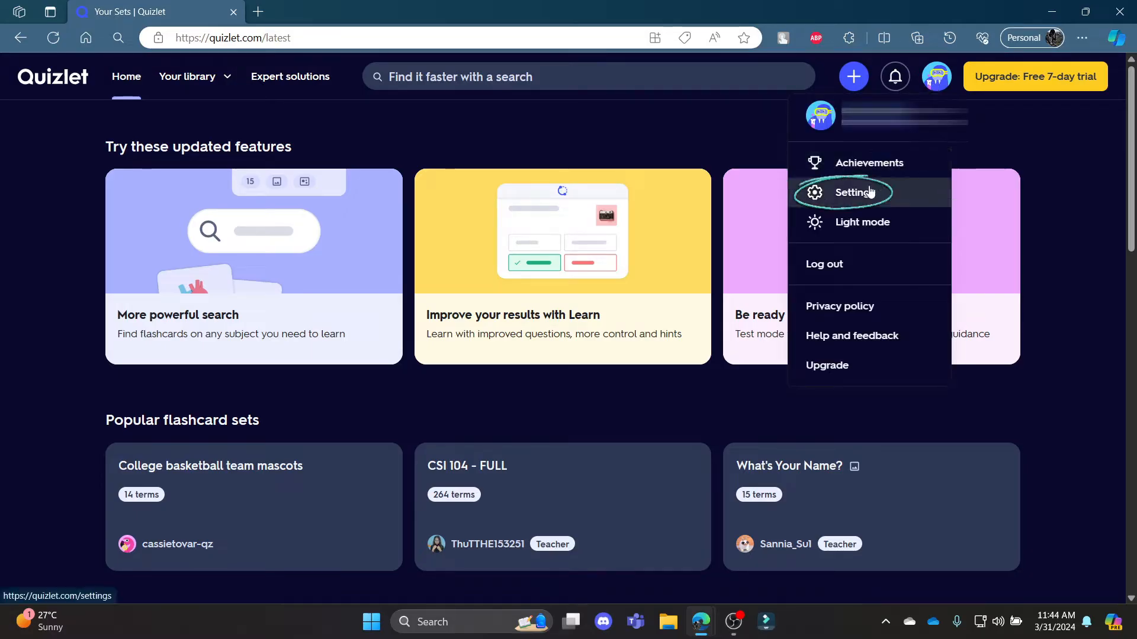
In Settings, switch Account type from Student to Teacher and return home.
{"action": "left_click", "coordinate": [851, 193]}
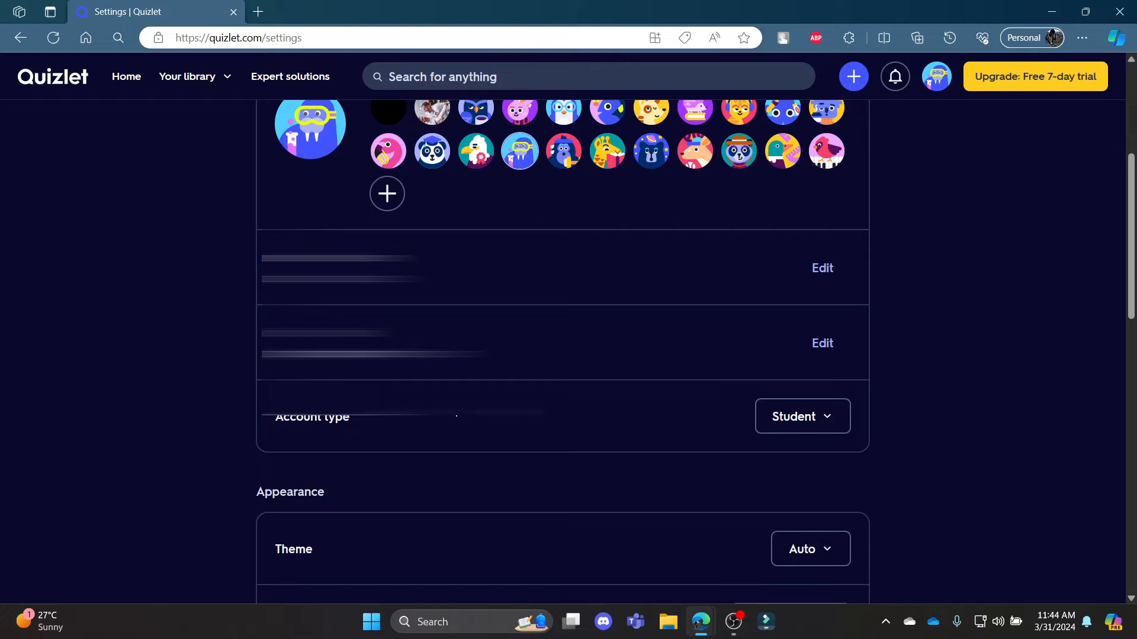
{"action": "scroll", "scroll_direction": "down", "scroll_amount": 3}
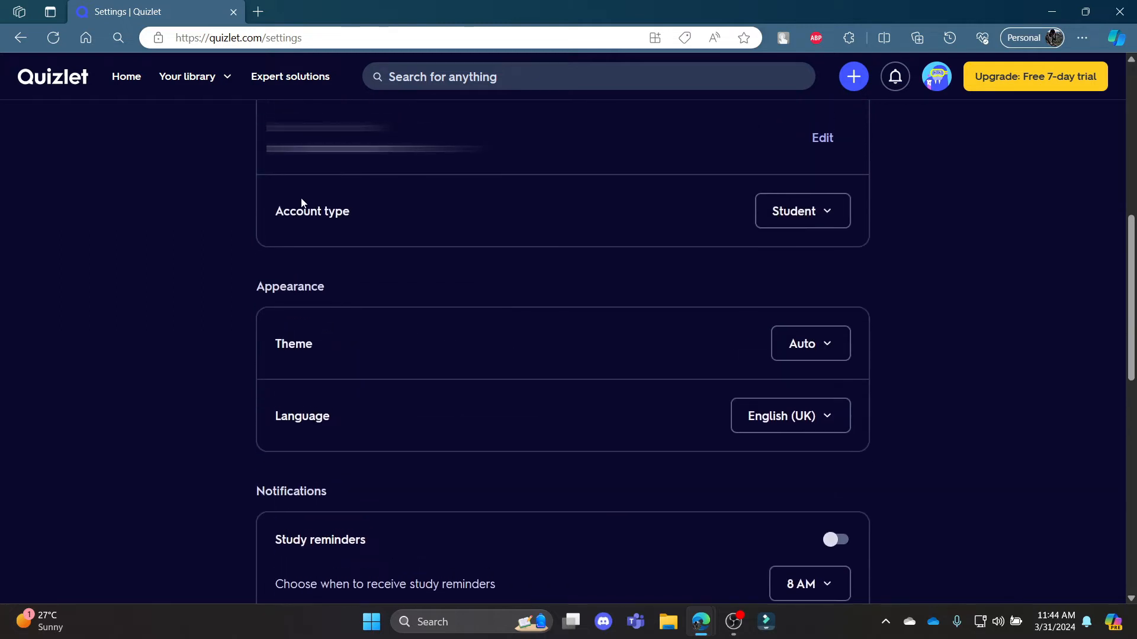
{"action": "mouse_move", "coordinate": [801, 210]}
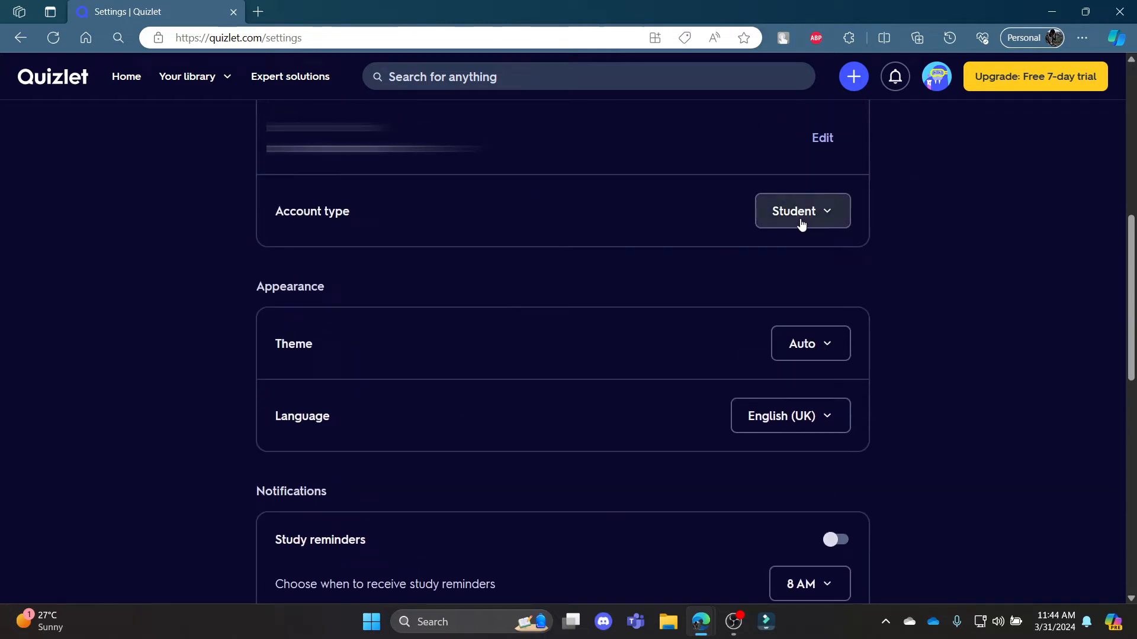
{"action": "left_click", "coordinate": [802, 210]}
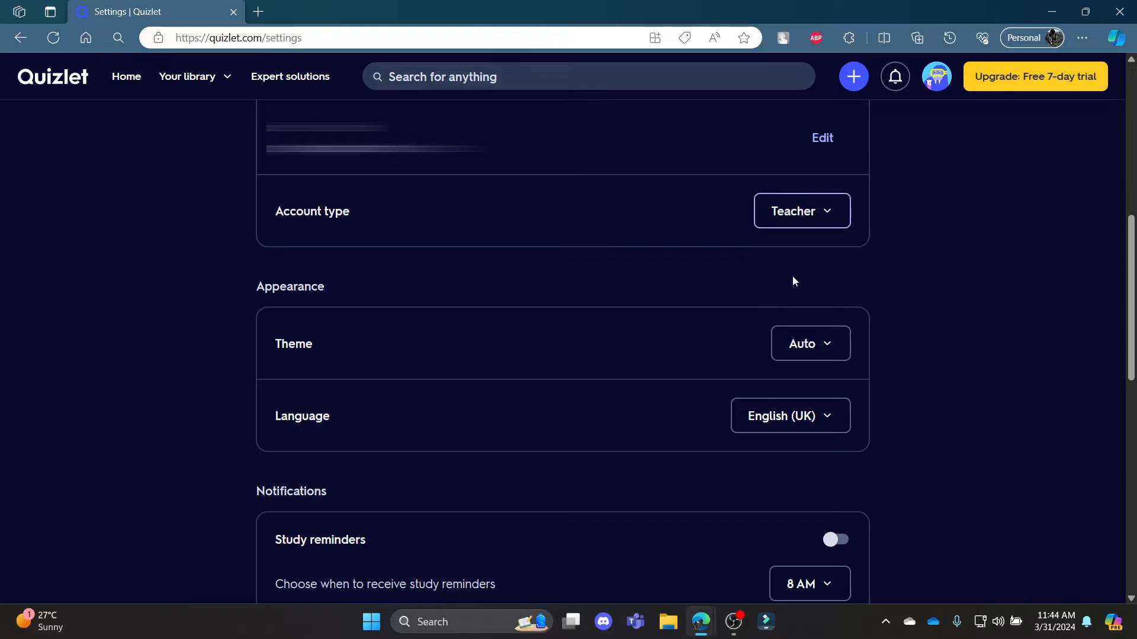
{"action": "left_click", "coordinate": [802, 211]}
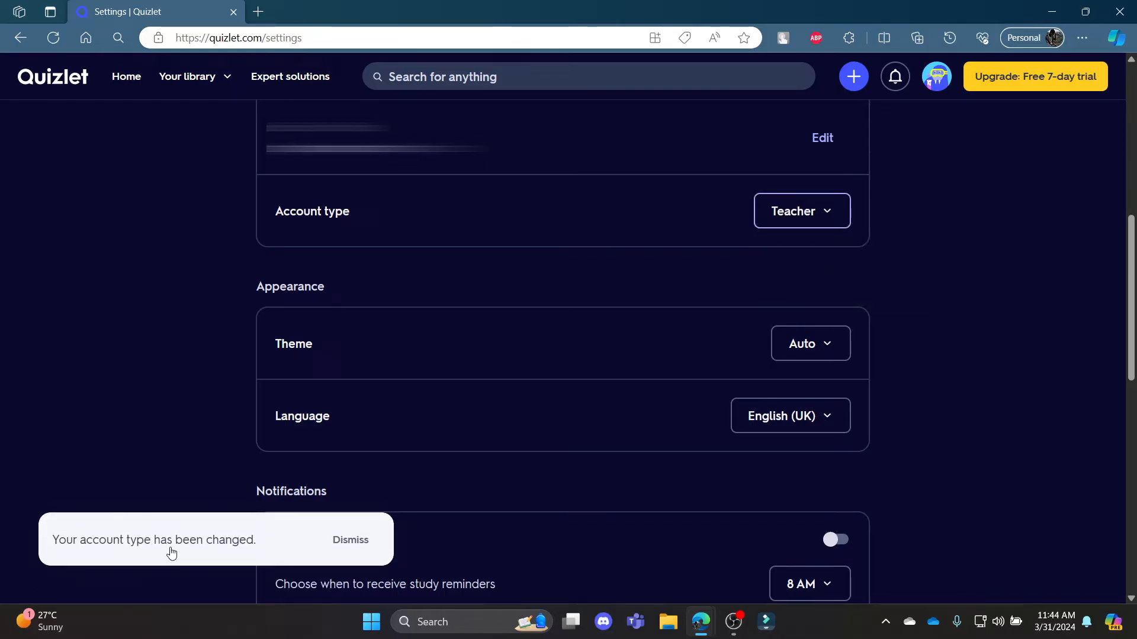
{"action": "left_click", "coordinate": [52, 76]}
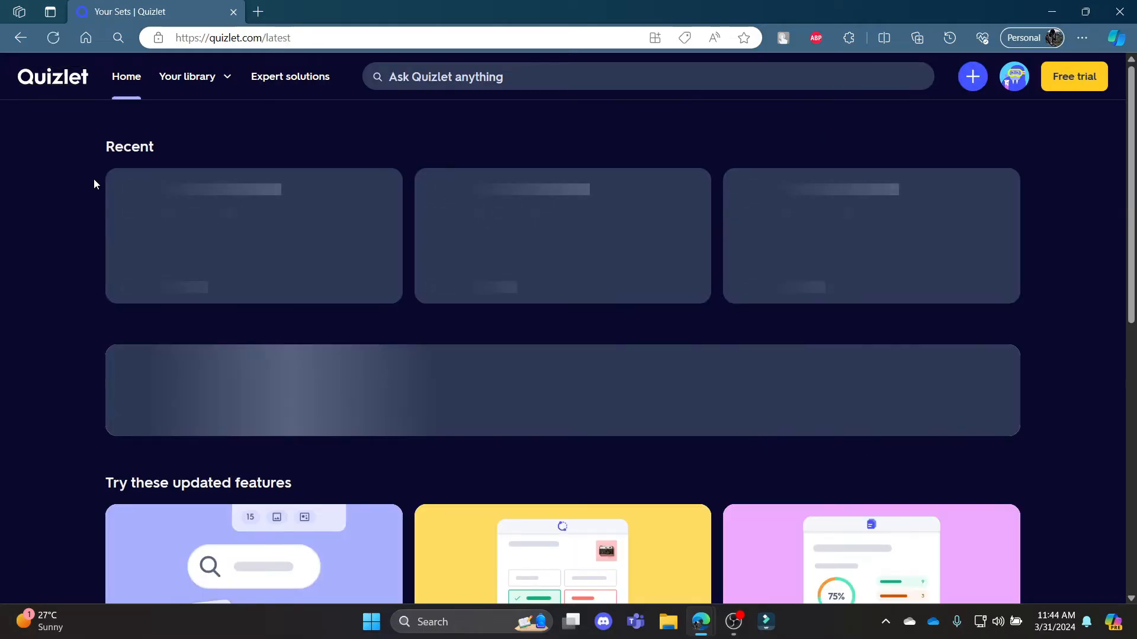
Show the create menu with its Class, Study set and Folder choices.
{"action": "scroll", "scroll_direction": "down", "scroll_amount": 3}
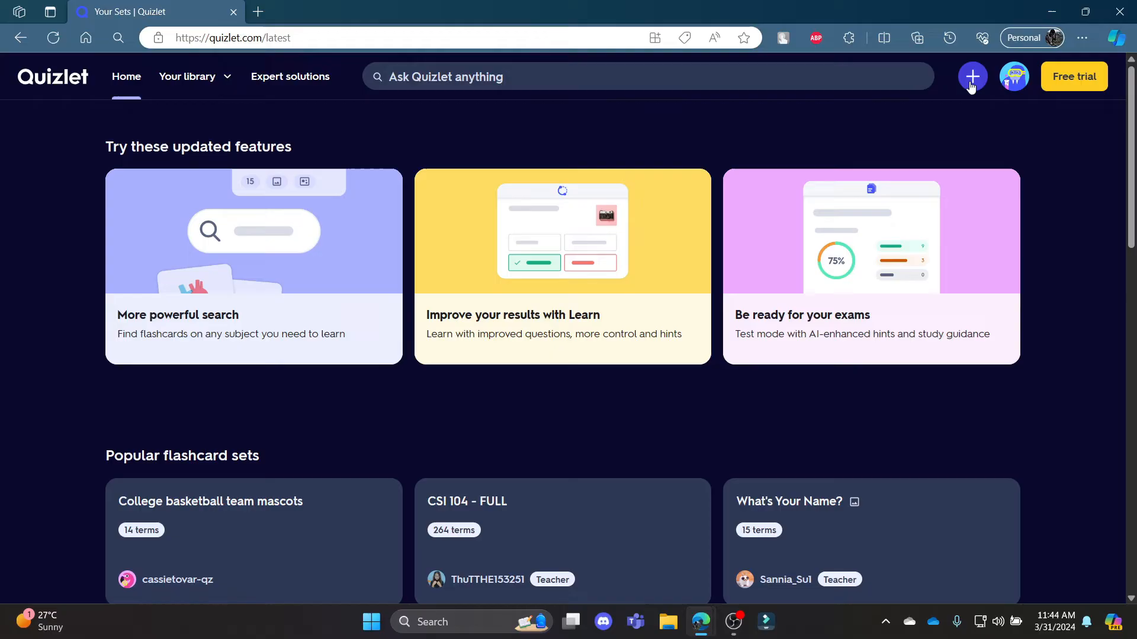
{"action": "left_click", "coordinate": [971, 75]}
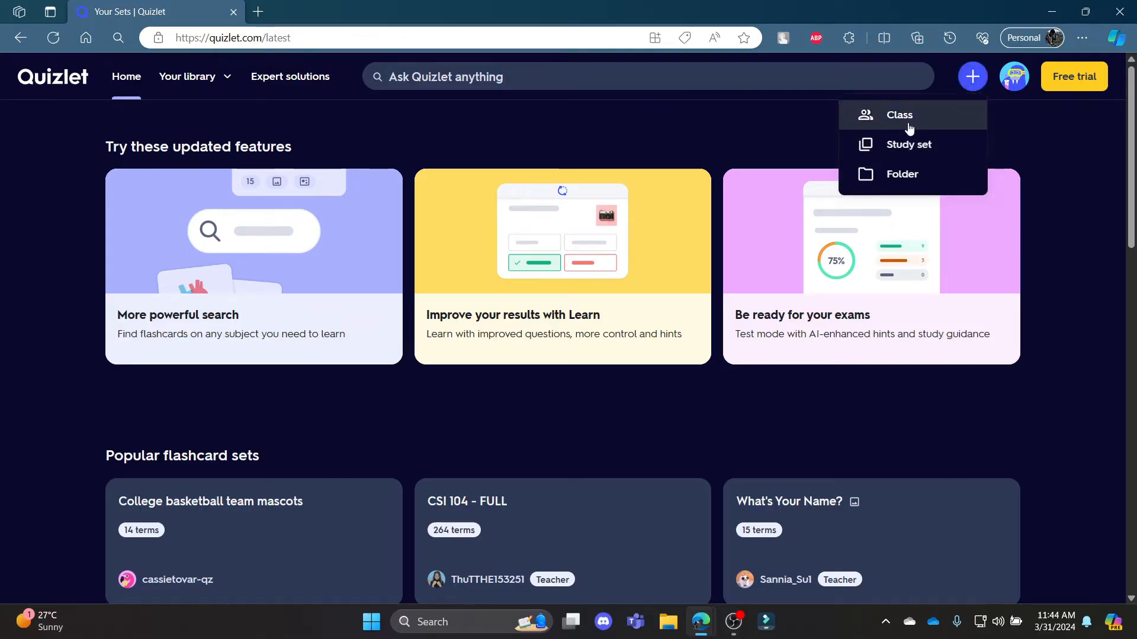
Bring up the Create a new class form, review it, then close it without entering anything.
{"action": "left_click", "coordinate": [899, 115]}
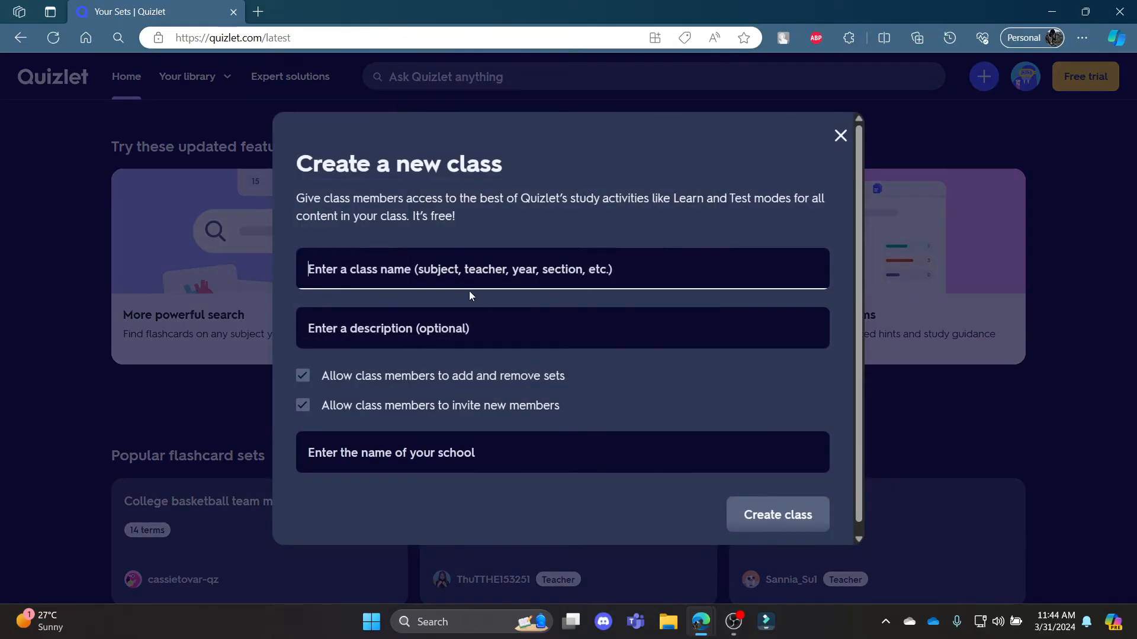
{"action": "mouse_move", "coordinate": [412, 315]}
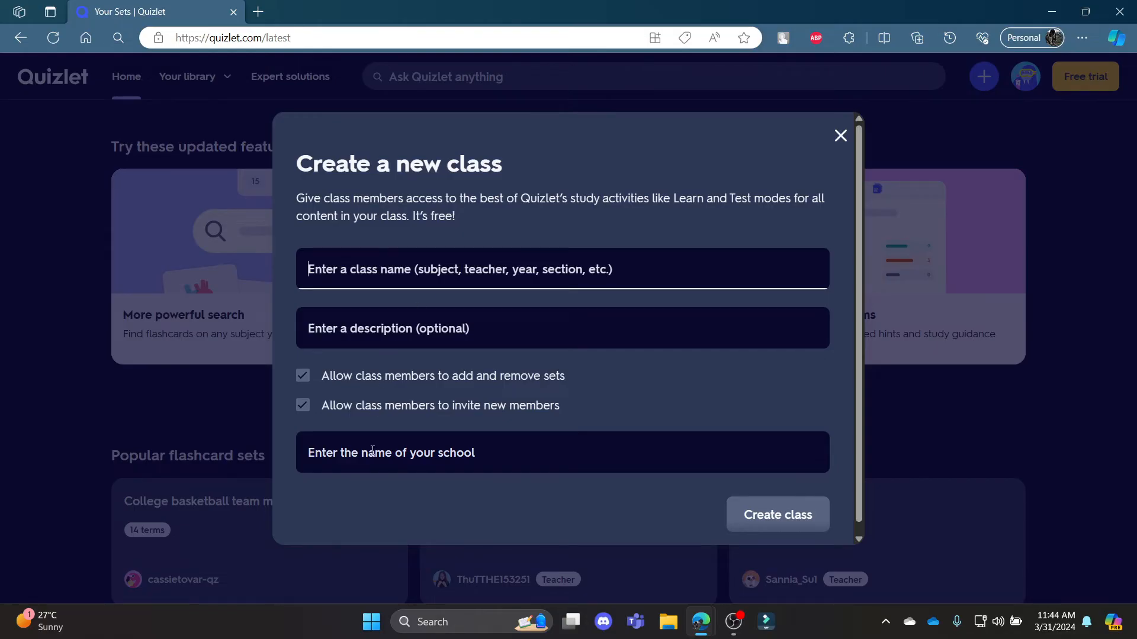
{"action": "scroll", "scroll_direction": "up", "scroll_amount": 3}
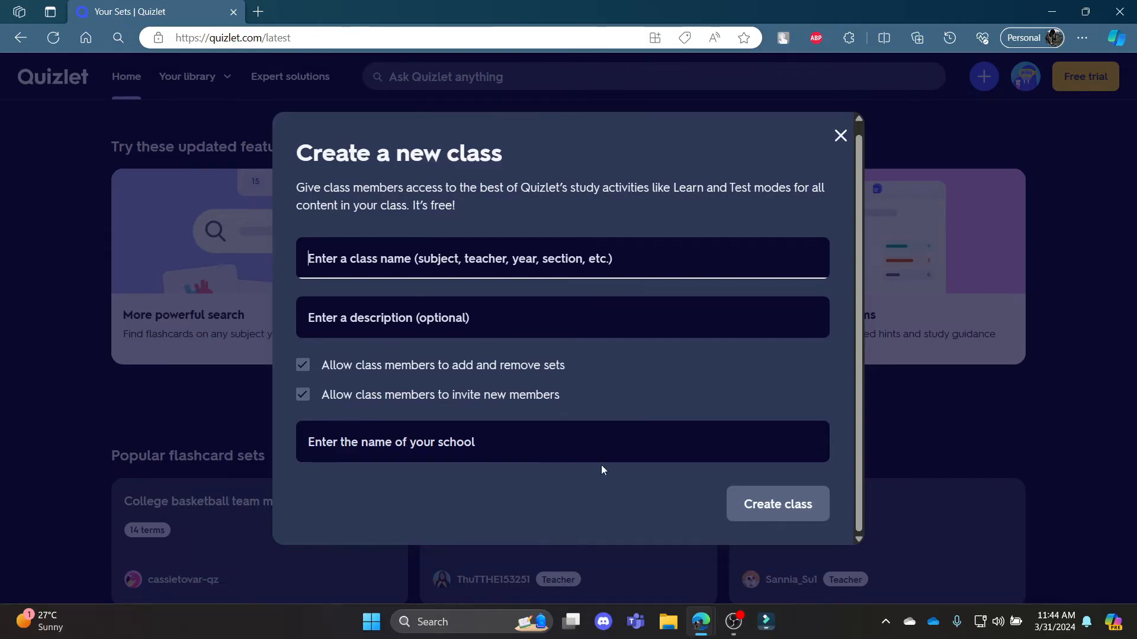
{"action": "mouse_move", "coordinate": [841, 136]}
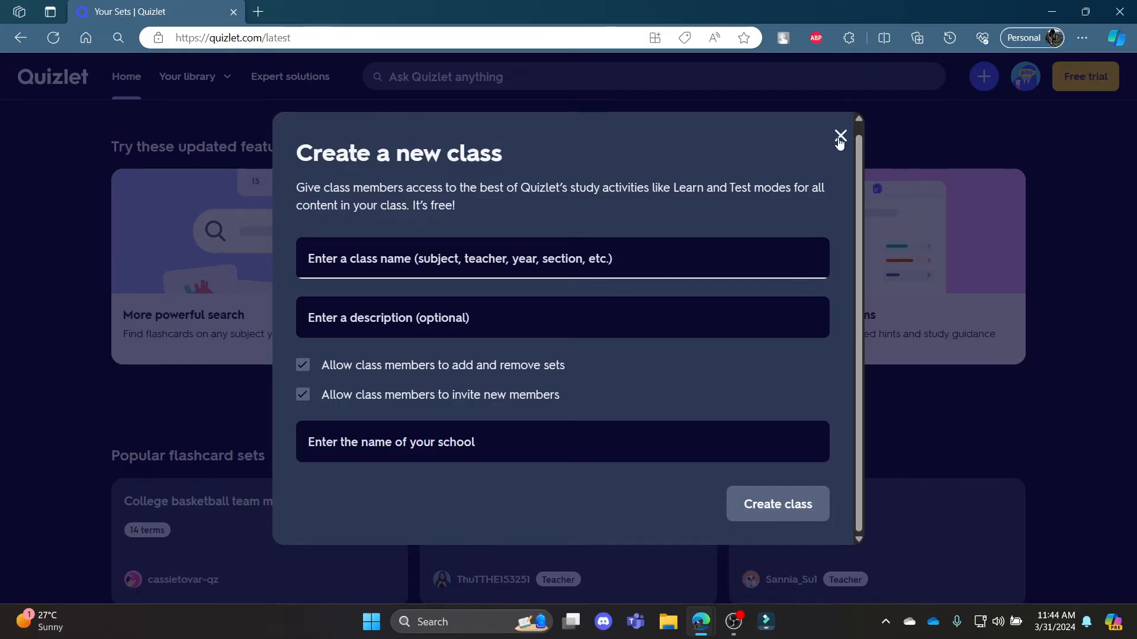
{"action": "left_click", "coordinate": [838, 136]}
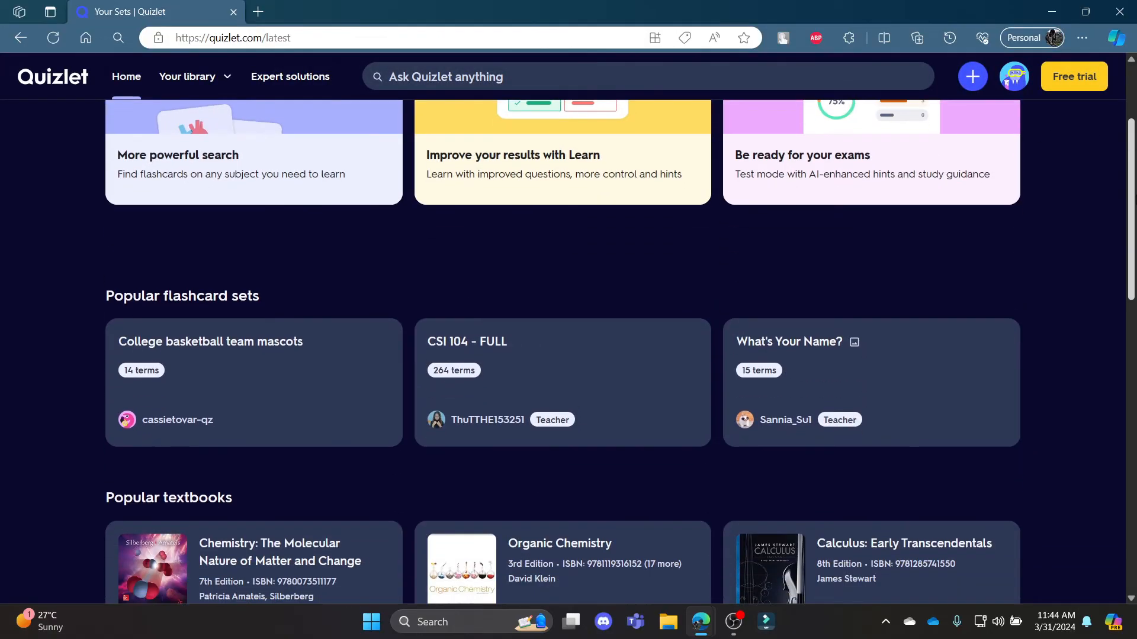
{"action": "scroll", "scroll_direction": "down", "scroll_amount": 3}
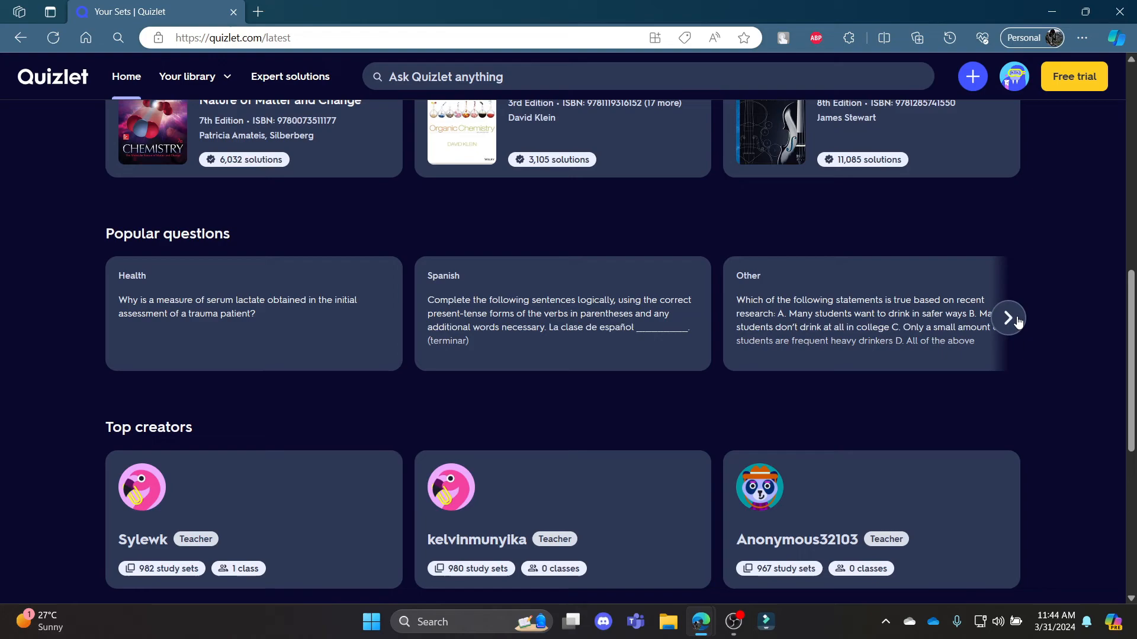
{"action": "scroll", "scroll_direction": "down", "scroll_amount": 3}
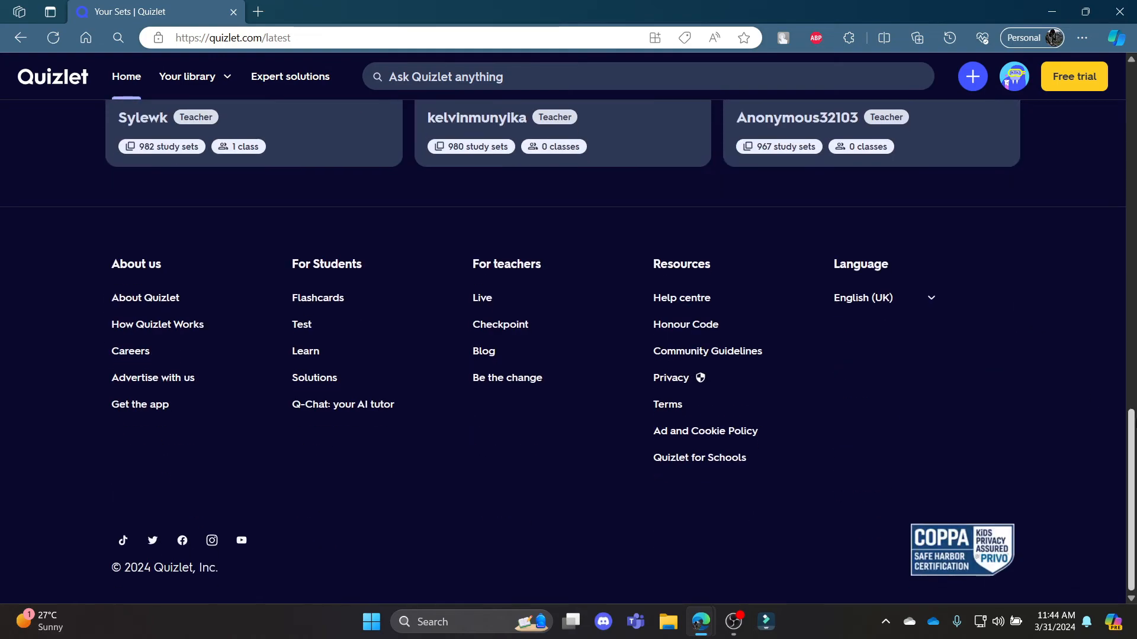
{"action": "scroll", "scroll_direction": "up", "scroll_amount": 3}
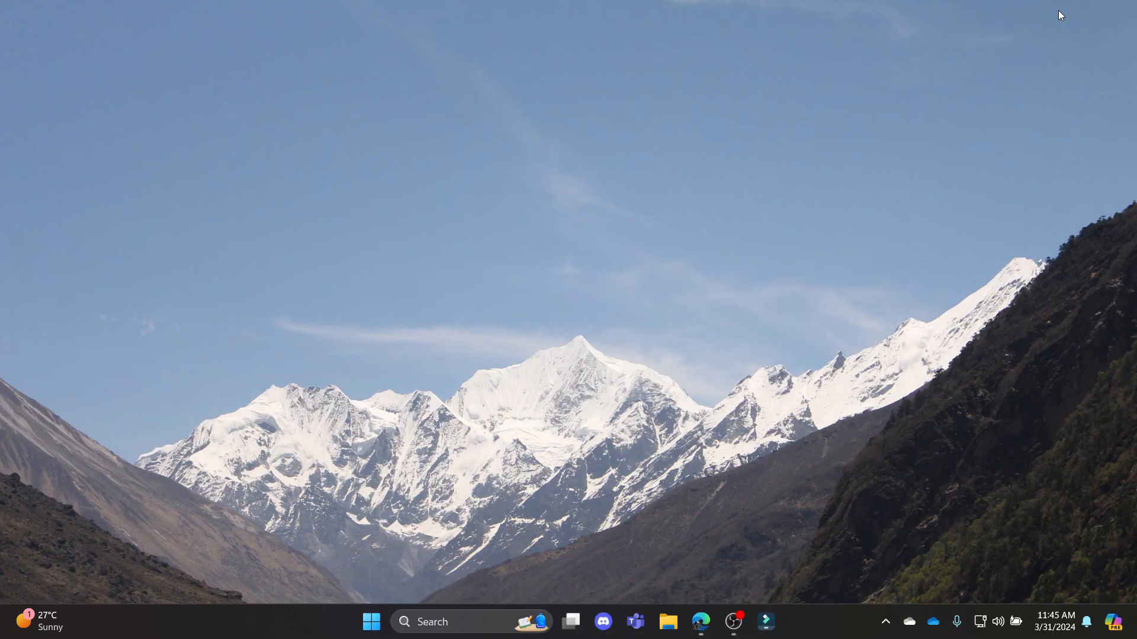
{"action": "mouse_move", "coordinate": [1051, 24]}
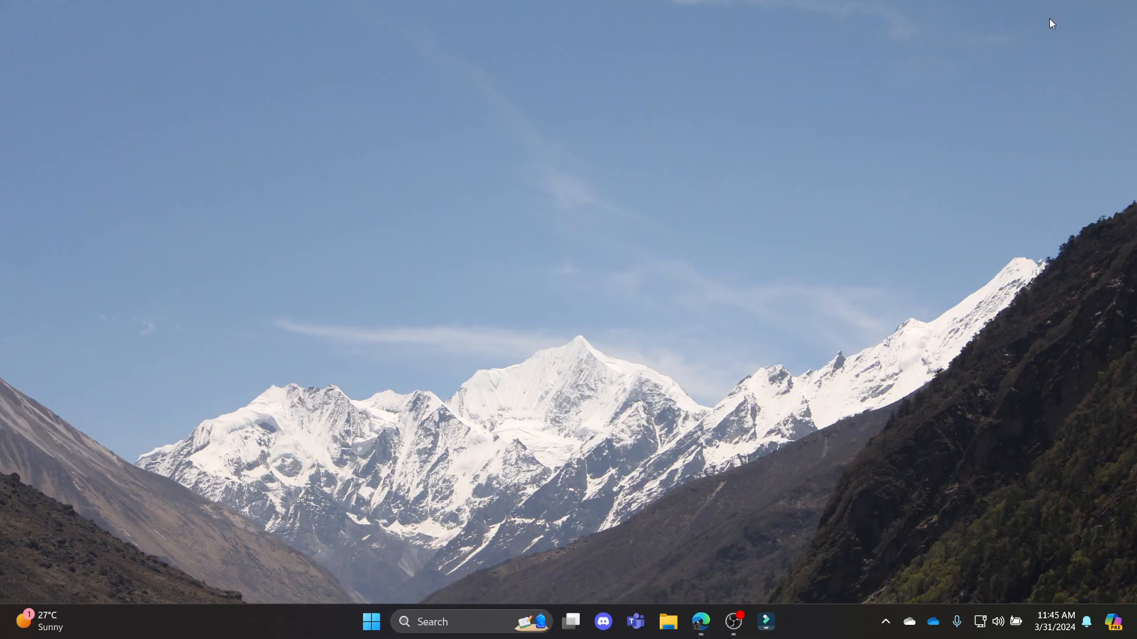
{"action": "mouse_move", "coordinate": [1038, 41]}
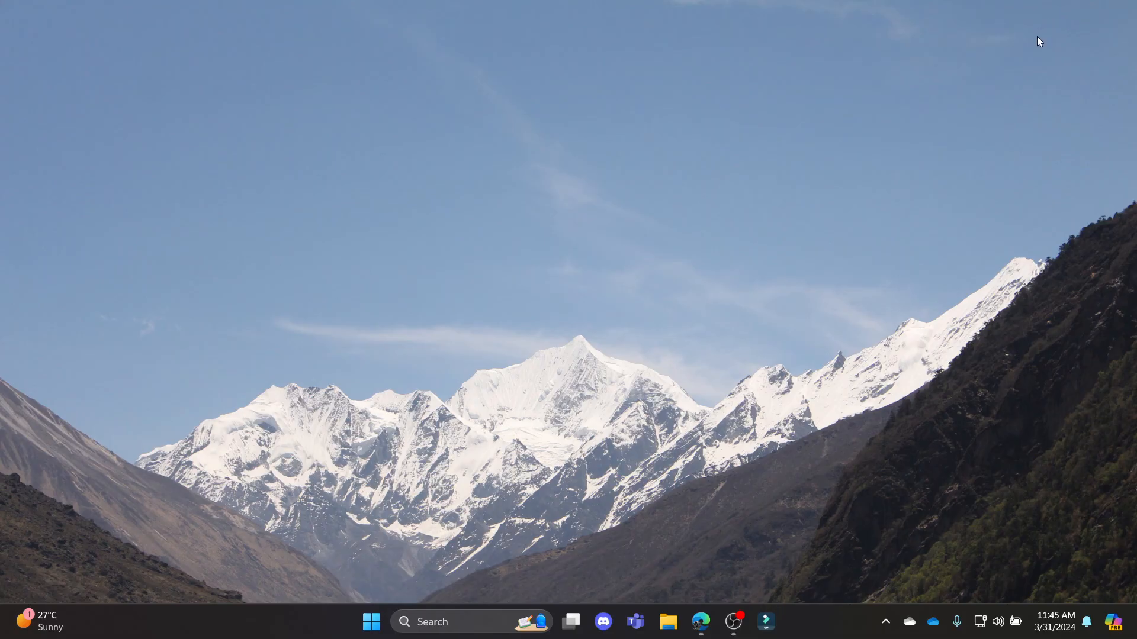
{"action": "mouse_move", "coordinate": [1020, 62]}
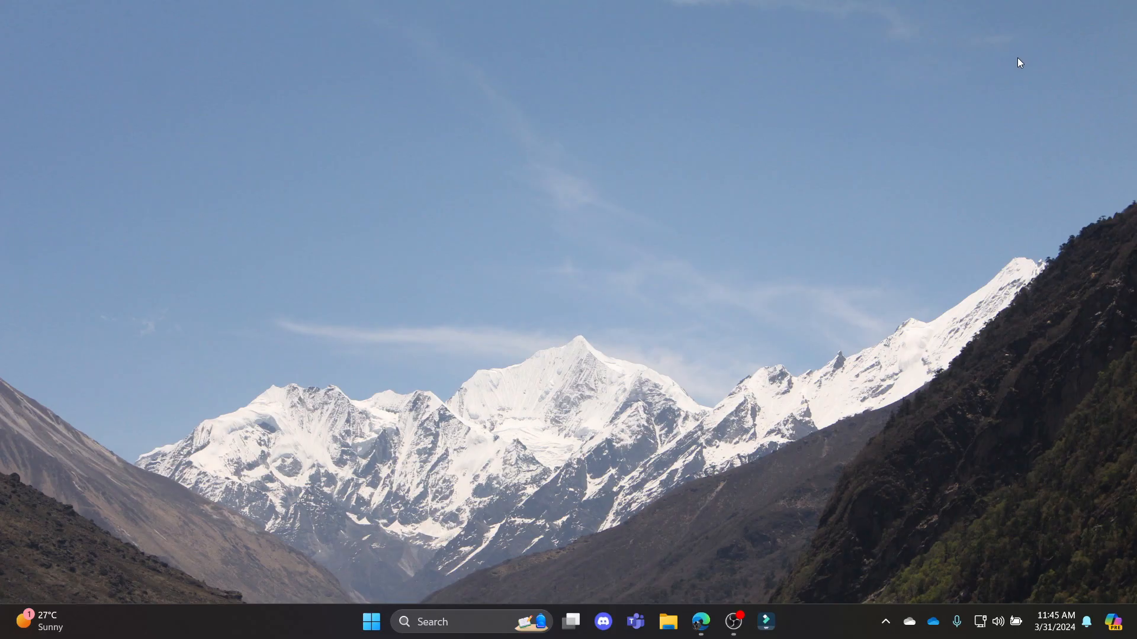
{"action": "mouse_move", "coordinate": [1016, 72]}
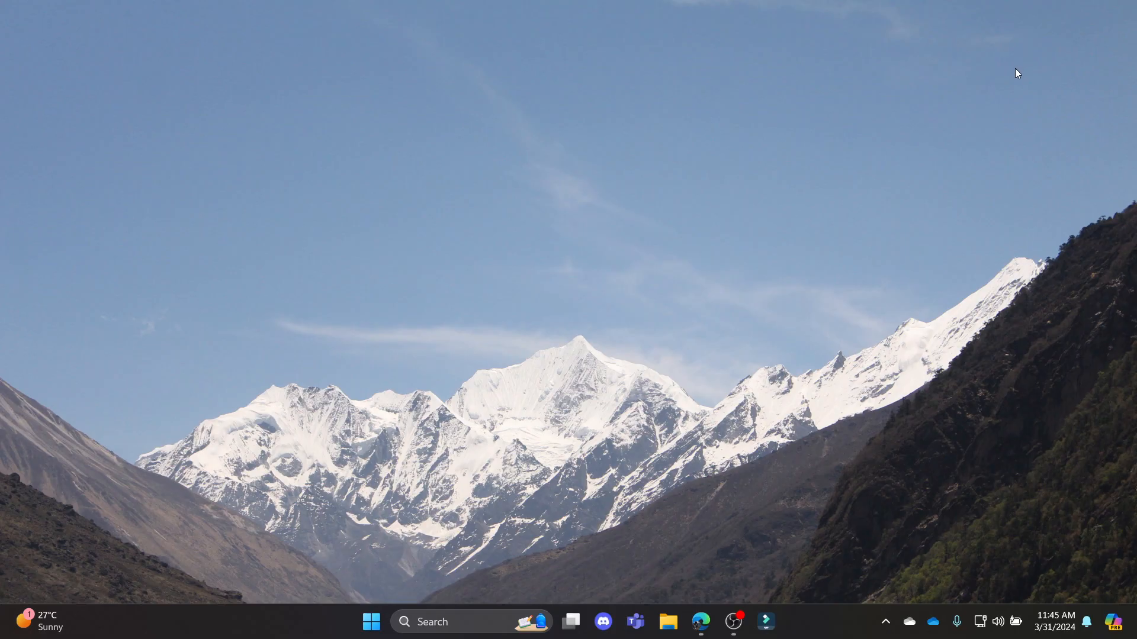